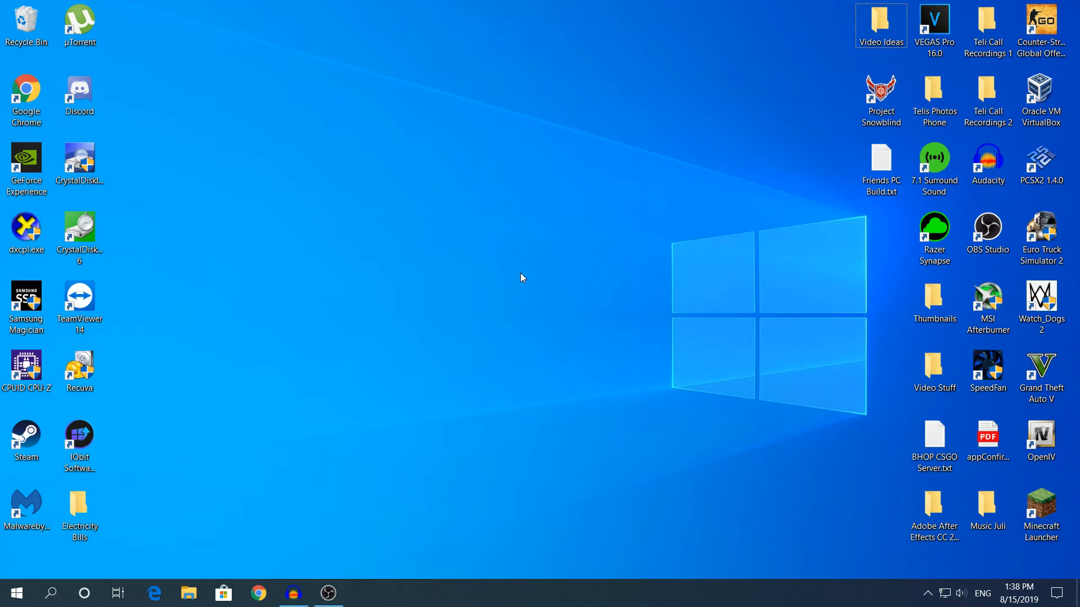
Step: Open the Windows Search panel from the taskbar
{"action": "left_click", "coordinate": [49, 593]}
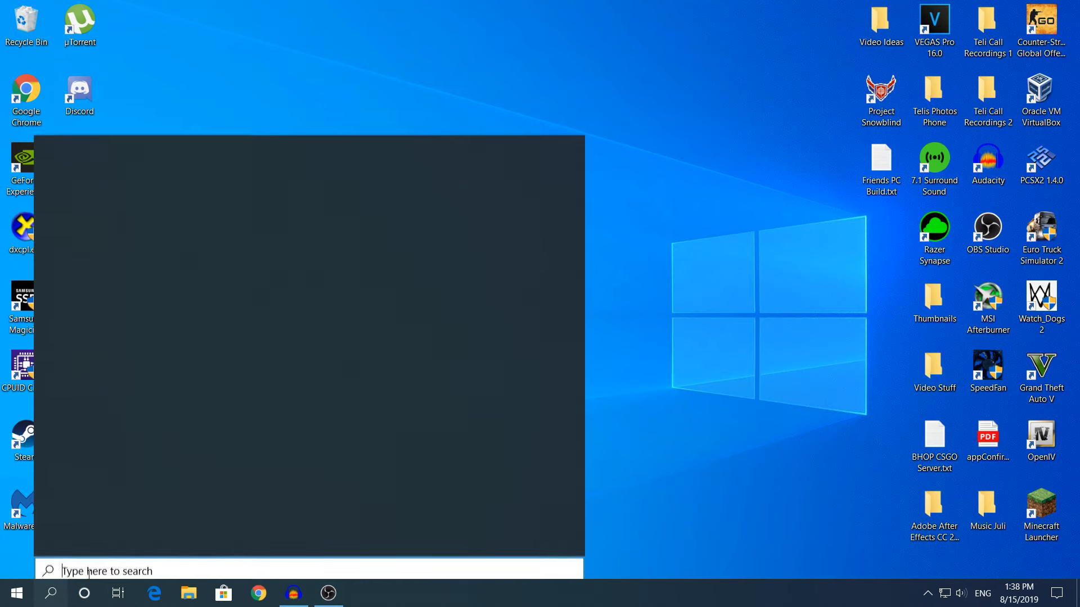
Step: Search 'cmd' and launch Command Prompt as administrator
{"action": "type", "text": "cmd"}
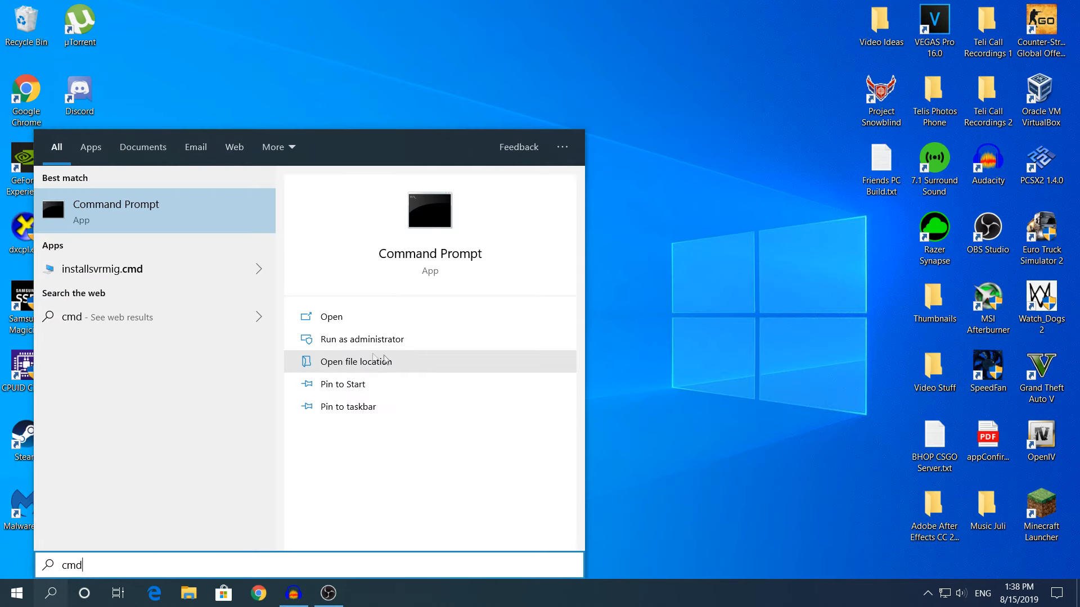
{"action": "mouse_move", "coordinate": [543, 339]}
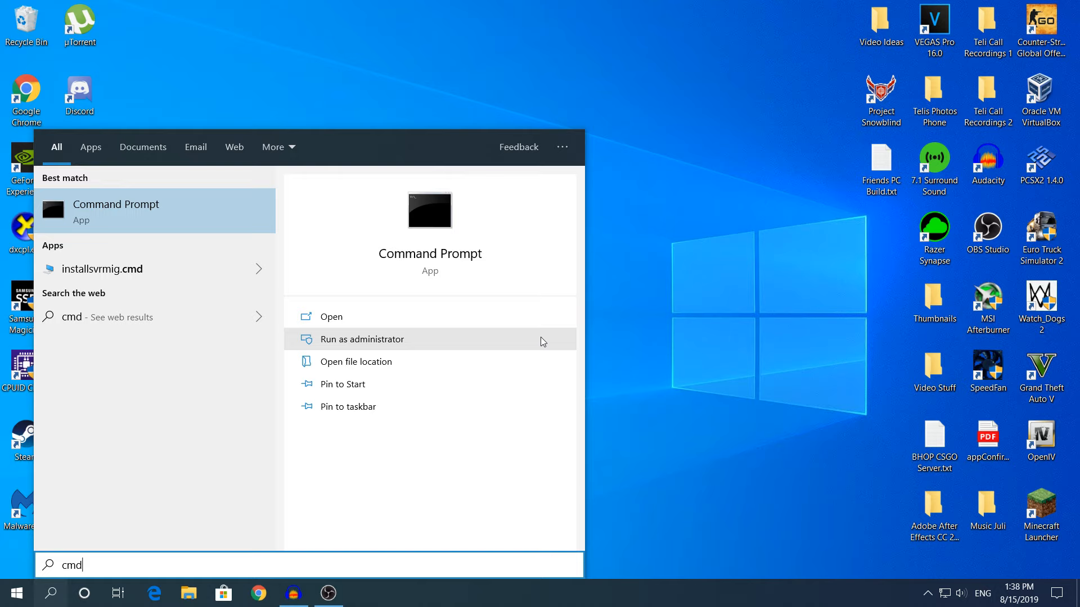
{"action": "mouse_move", "coordinate": [394, 346]}
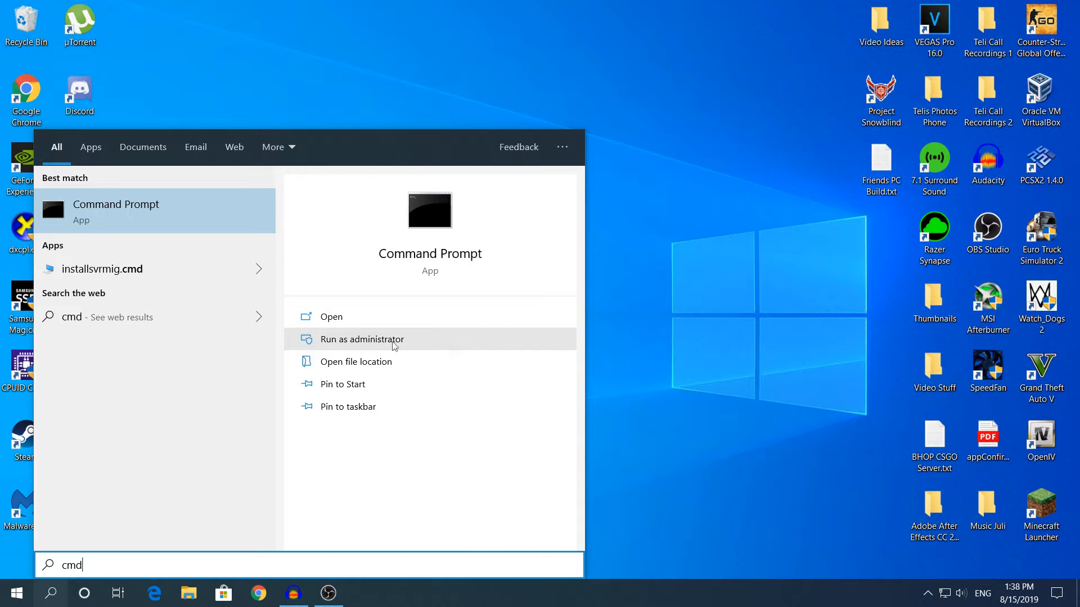
{"action": "mouse_move", "coordinate": [362, 344]}
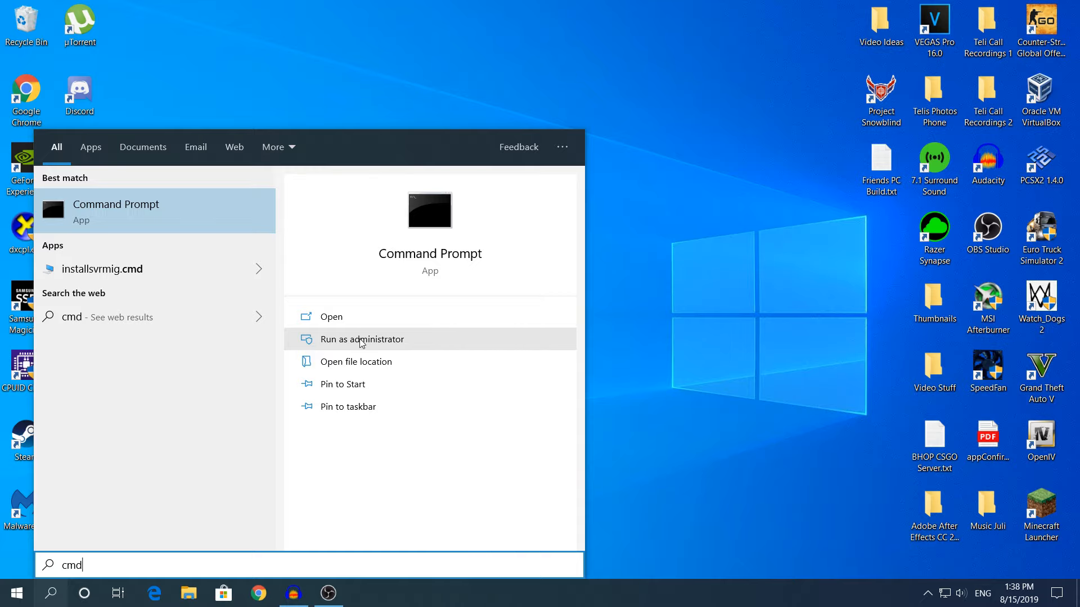
{"action": "left_click", "coordinate": [362, 339]}
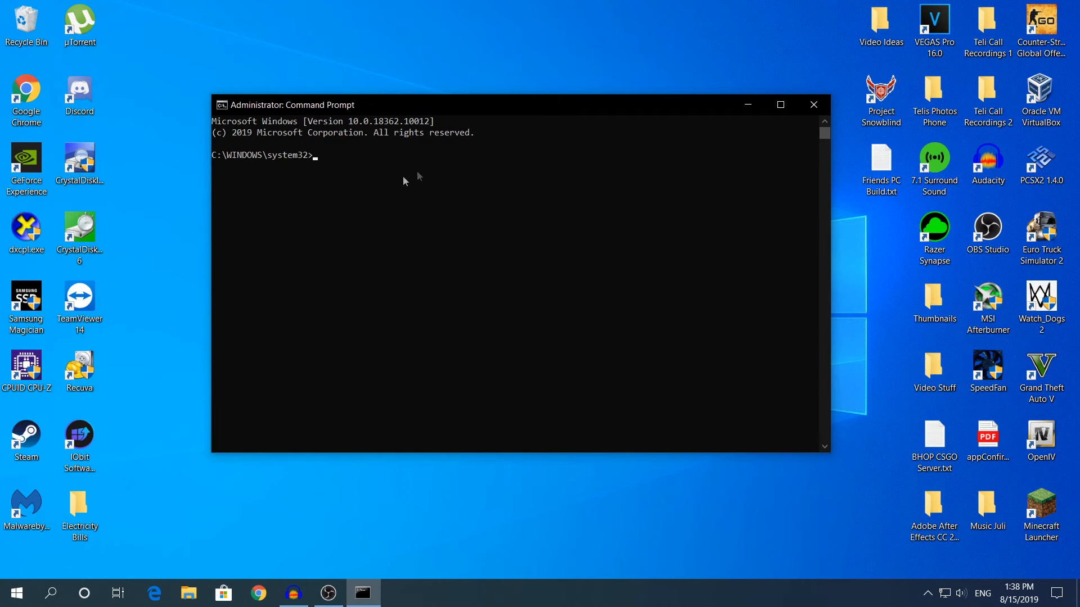
{"action": "mouse_move", "coordinate": [446, 163]}
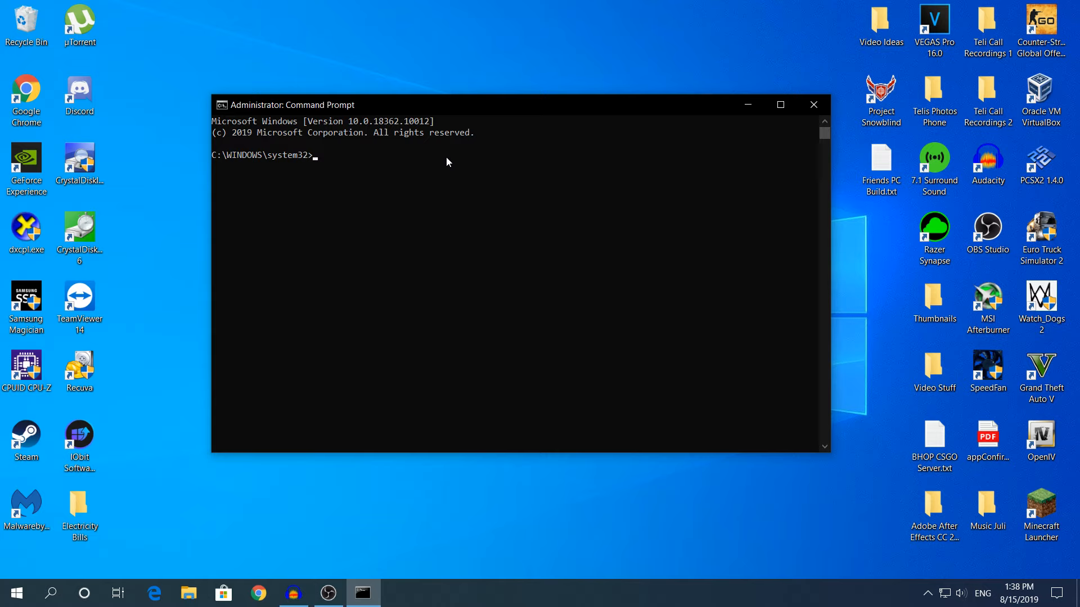
Step: Enter 'chkdsk /x /f /r' and trim it back to 'chkdsk /'
{"action": "type", "text": "chkdsk /x /f /r"}
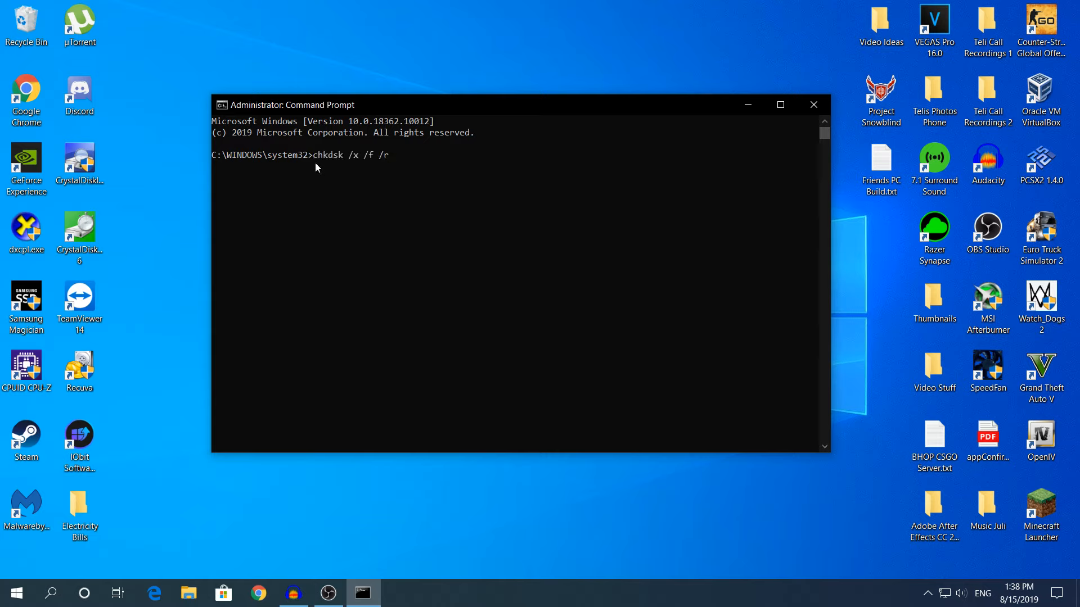
{"action": "left_click_drag", "start_coordinate": [312, 155], "coordinate": [392, 155]}
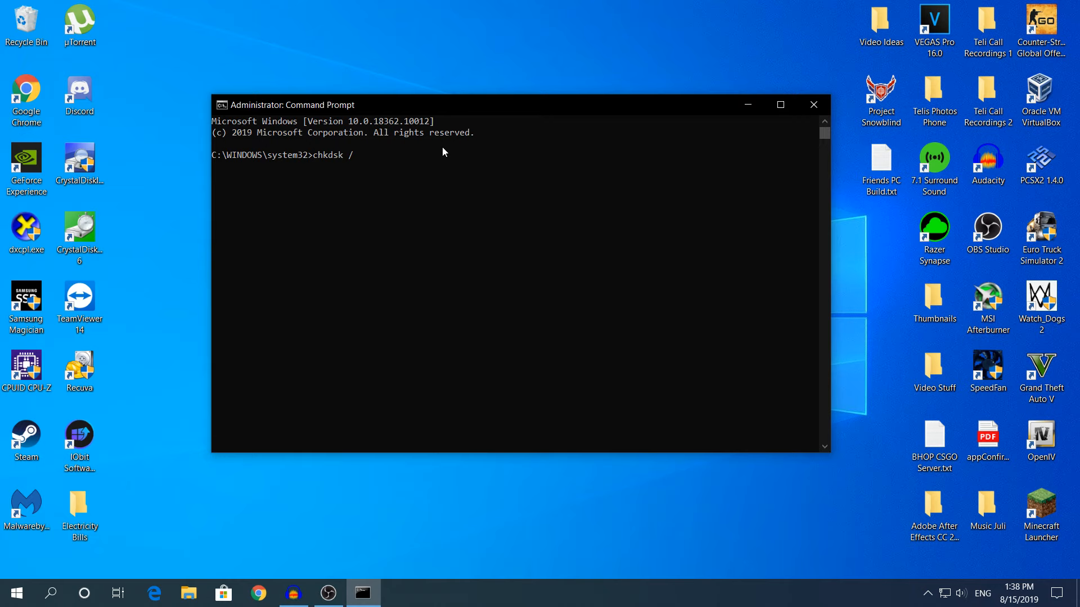
Step: Run 'chkdsk /?' to display the list of chkdsk switches
{"action": "type", "text": "?"}
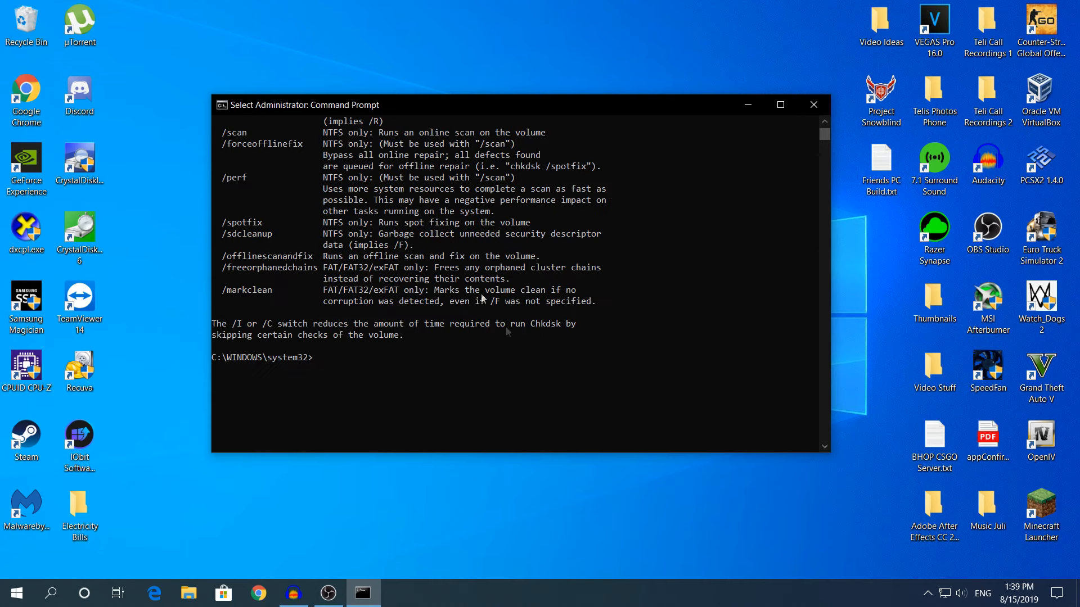
Step: Run 'chkdsk /x /f /r' and answer Y to schedule it at restart
{"action": "type", "text": "chkdsk /x /f /r"}
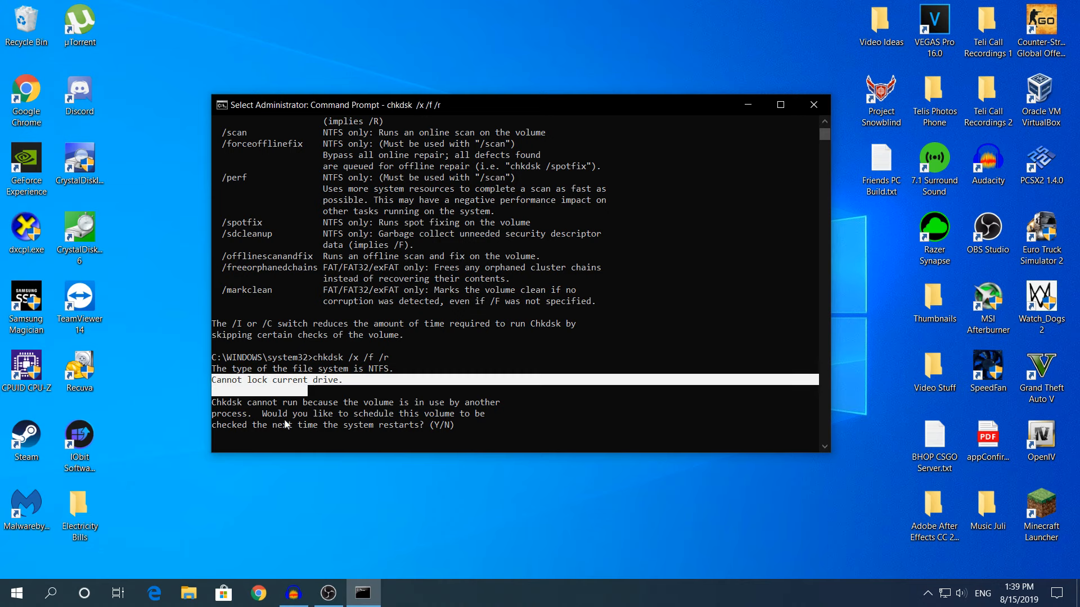
{"action": "left_click_drag", "start_coordinate": [261, 414], "coordinate": [482, 413]}
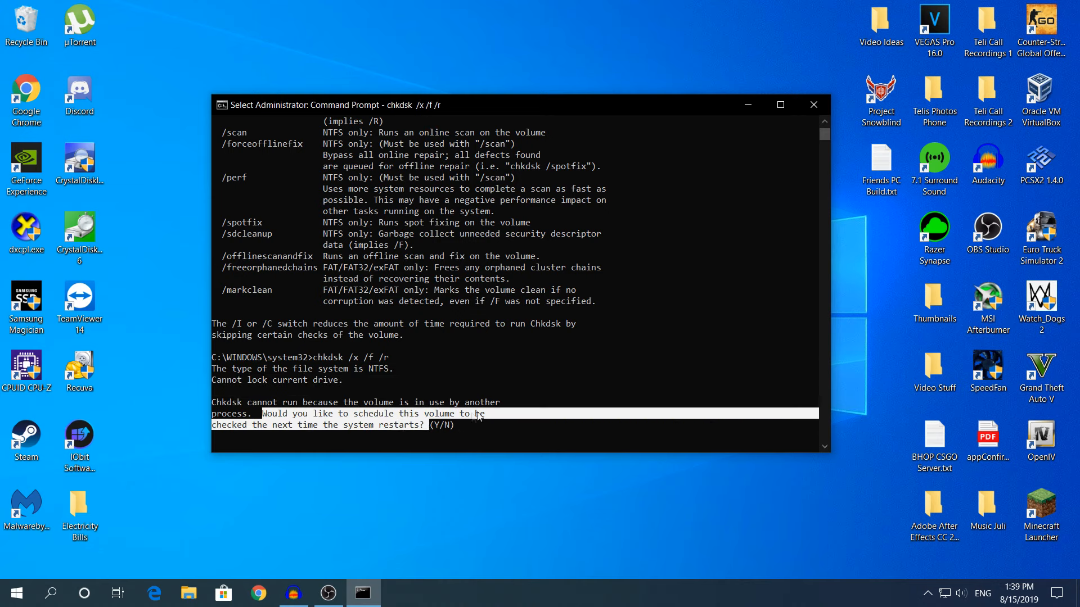
{"action": "type", "text": "y"}
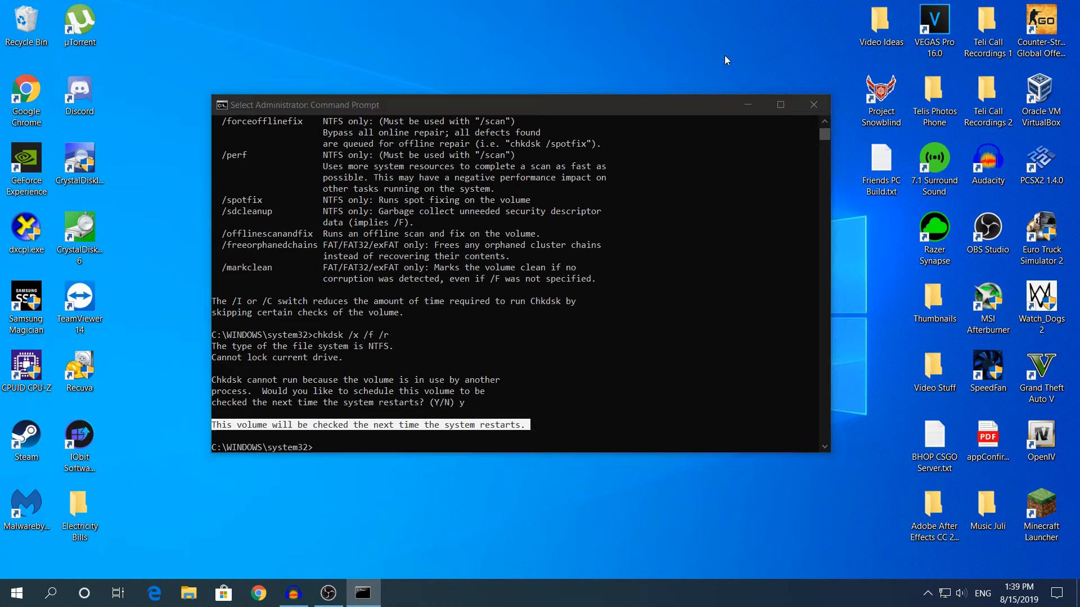
{"action": "mouse_move", "coordinate": [694, 91]}
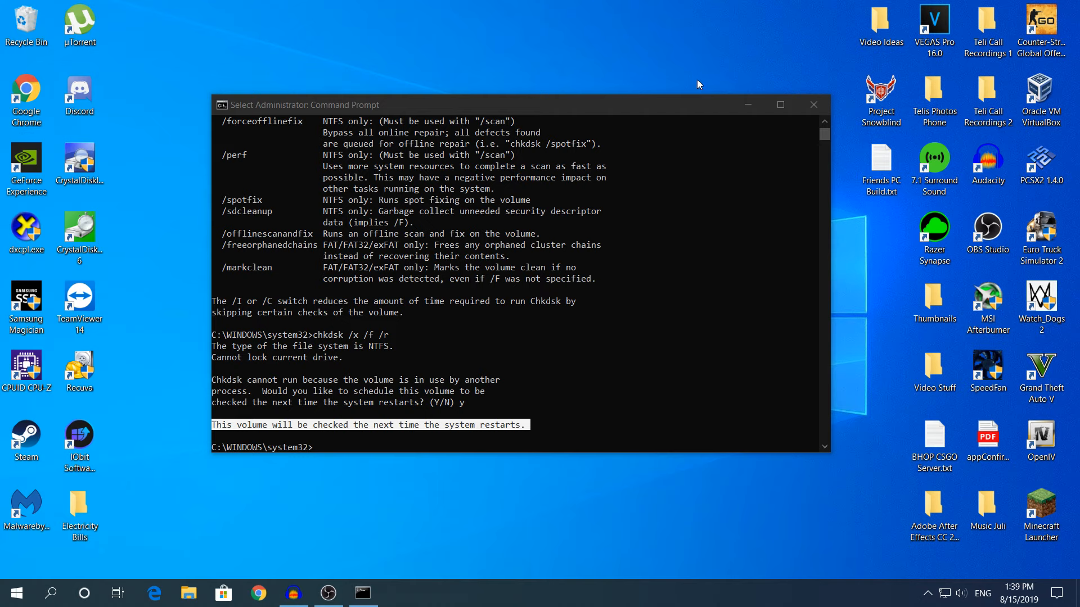
{"action": "mouse_move", "coordinate": [667, 69]}
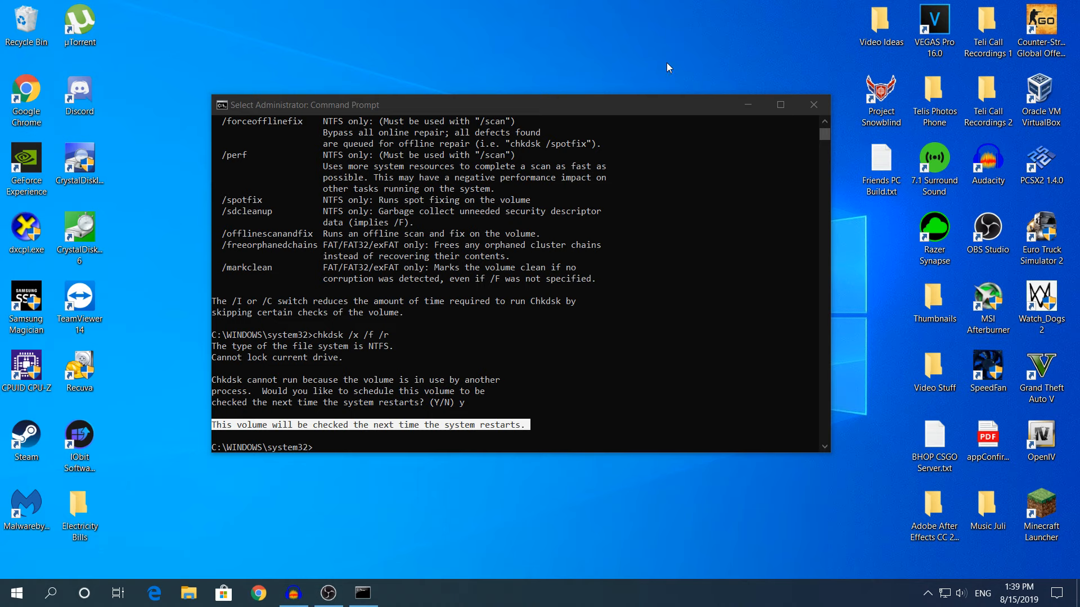
{"action": "mouse_move", "coordinate": [658, 19]}
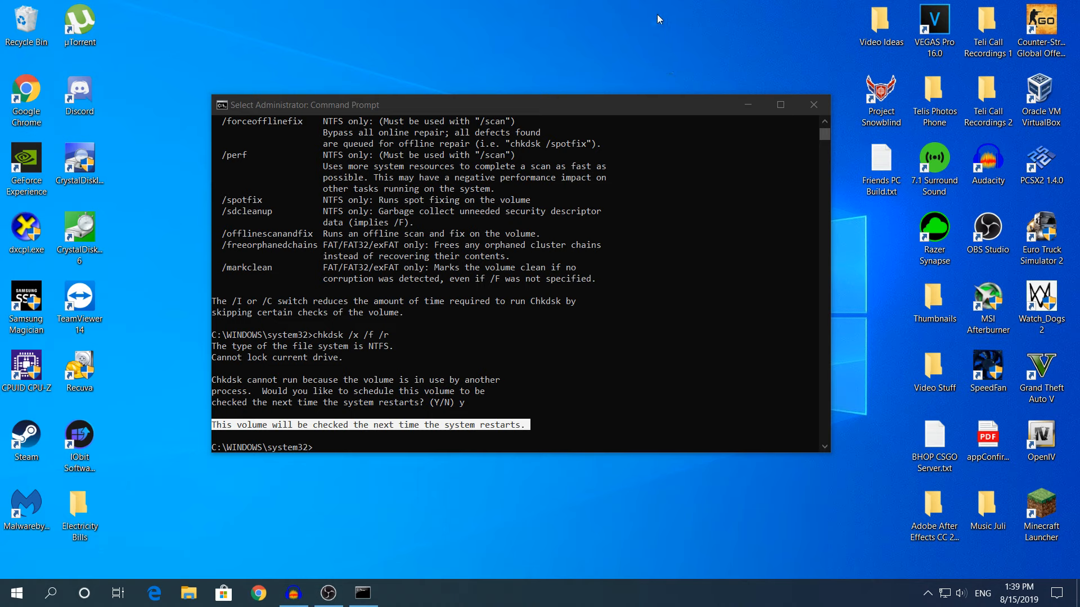
{"action": "mouse_move", "coordinate": [663, 33]}
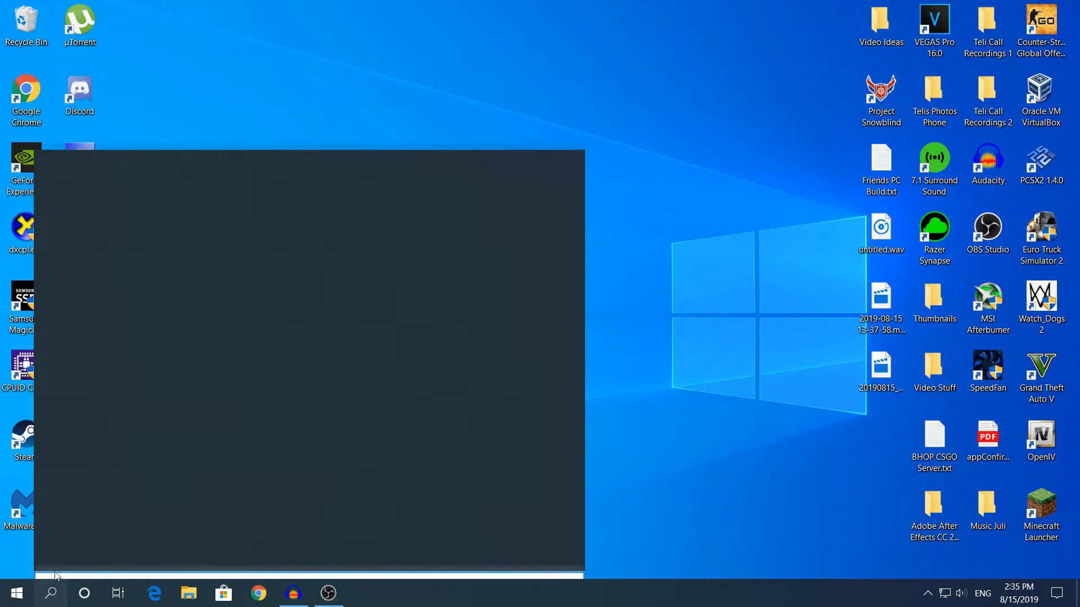
Step: Search 'event' and show the Windows Logs > System log with 29,281 events
{"action": "type", "text": "event"}
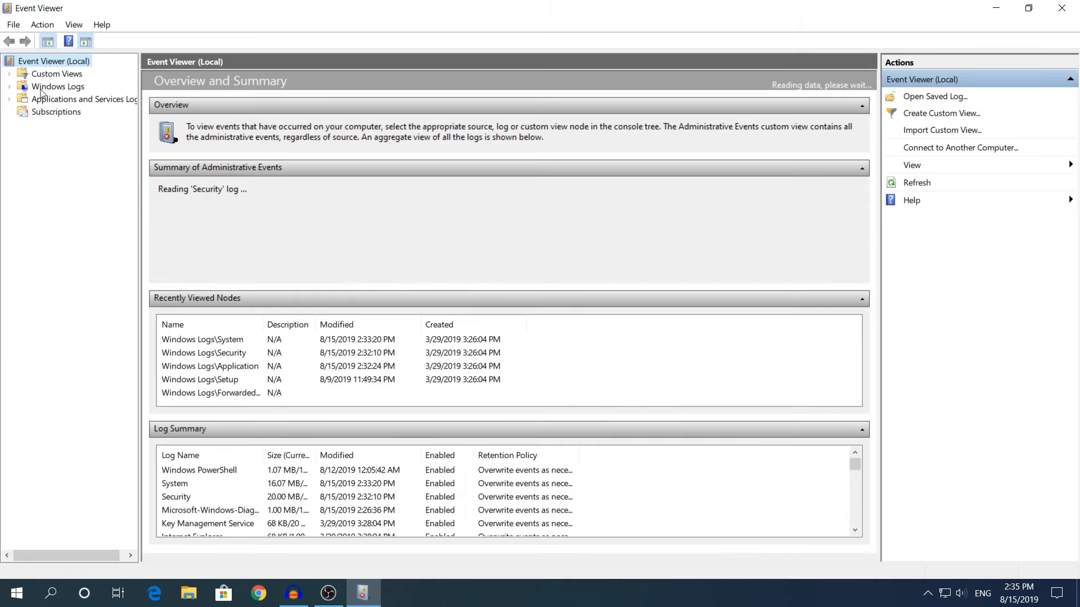
{"action": "left_click", "coordinate": [57, 86]}
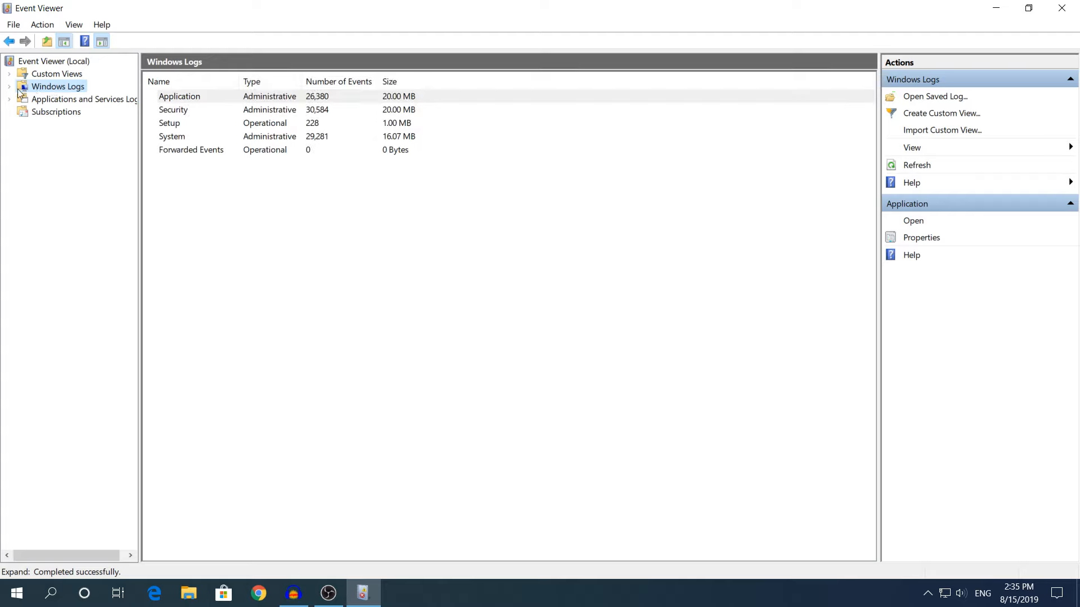
{"action": "left_click", "coordinate": [9, 86]}
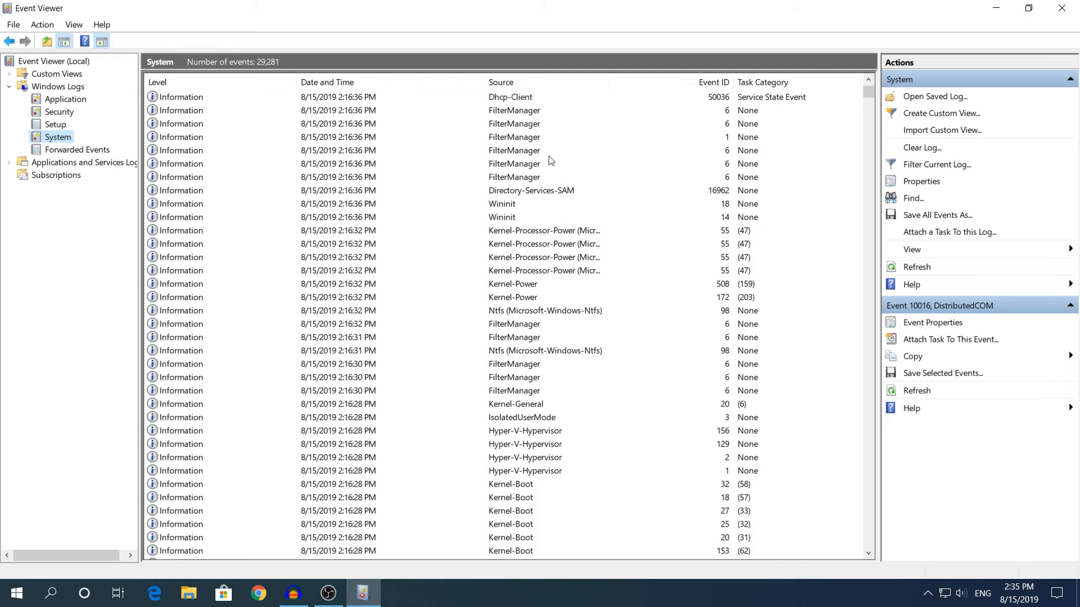
{"action": "left_click", "coordinate": [513, 310]}
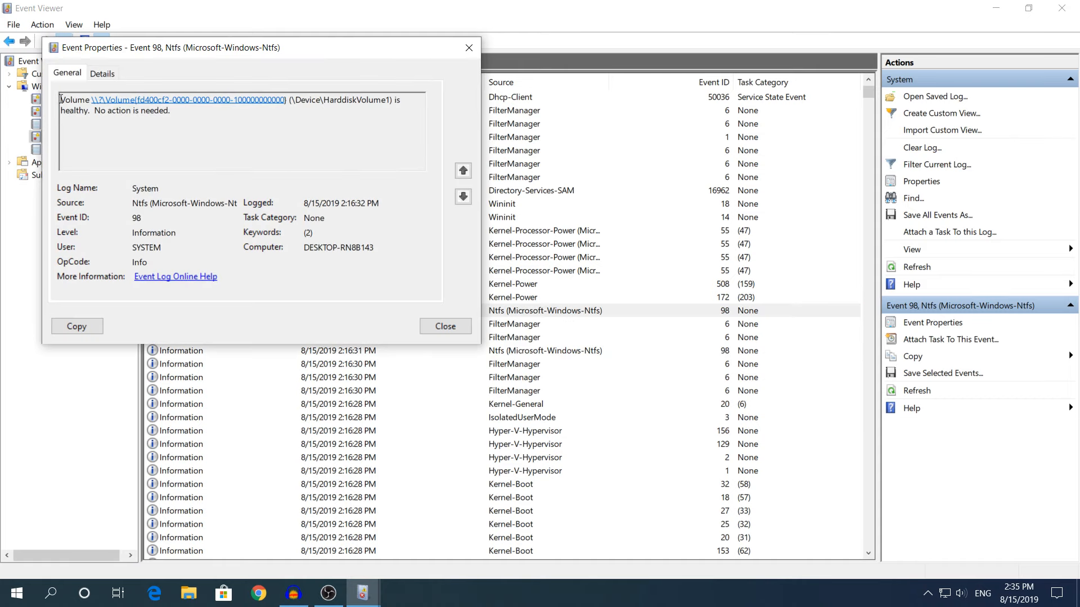
{"action": "mouse_move", "coordinate": [117, 111]}
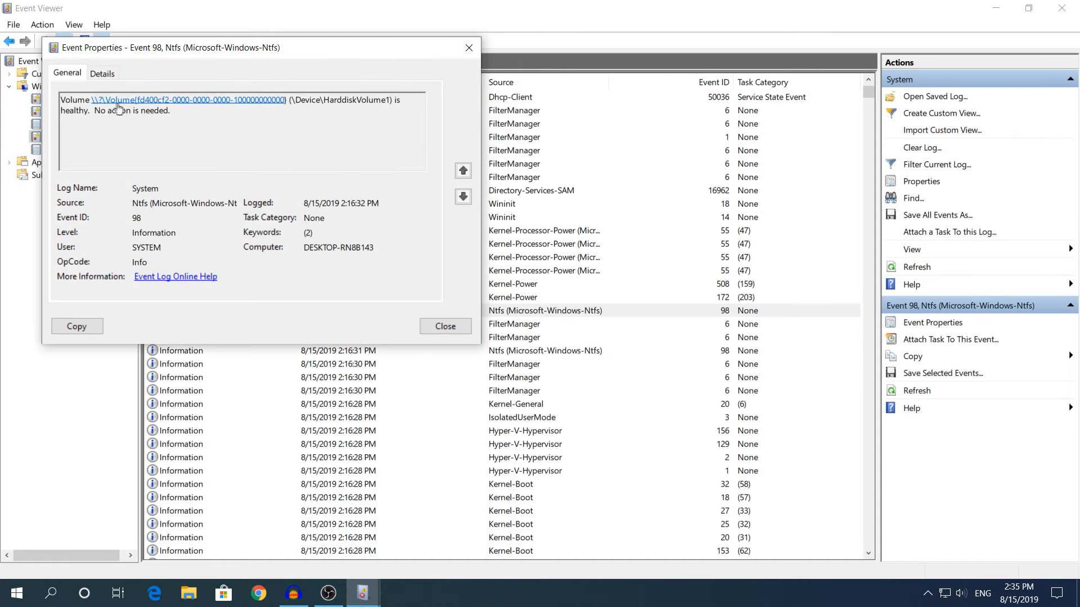
{"action": "left_click", "coordinate": [445, 325]}
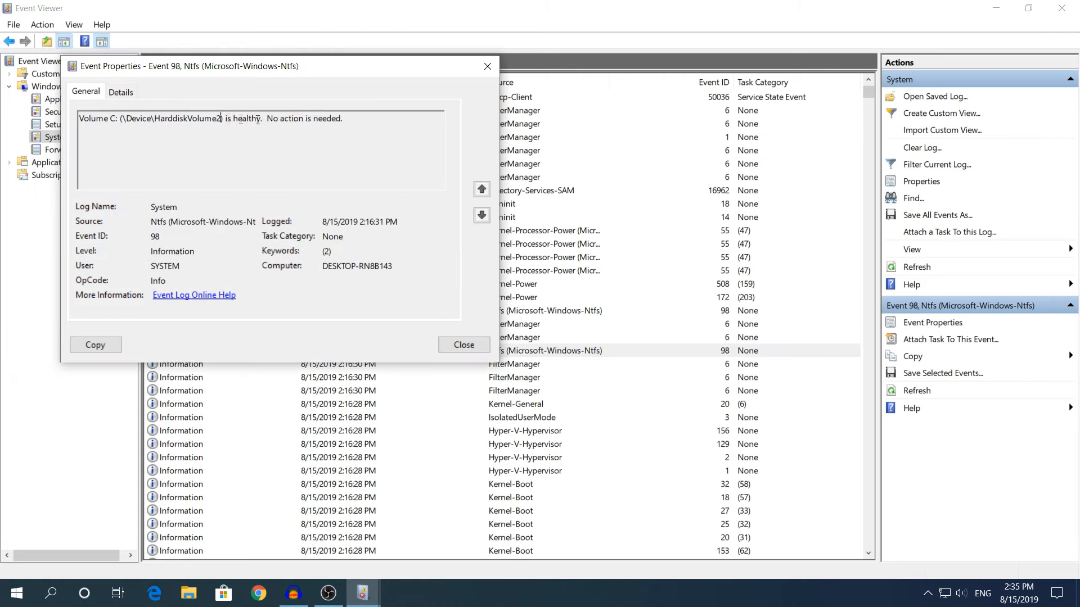
{"action": "left_click", "coordinate": [463, 344]}
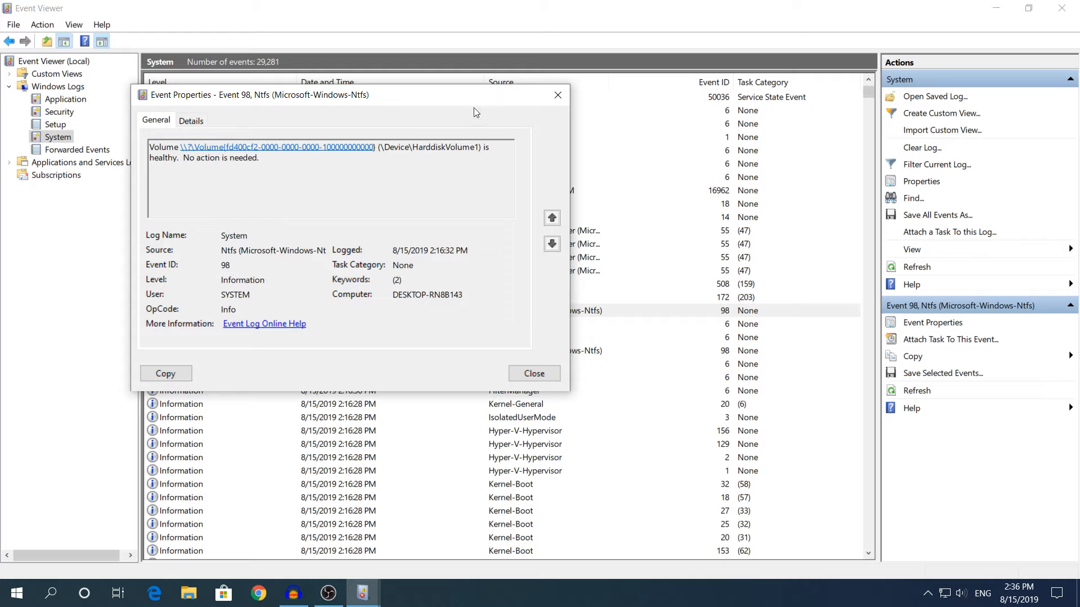
{"action": "mouse_move", "coordinate": [456, 104]}
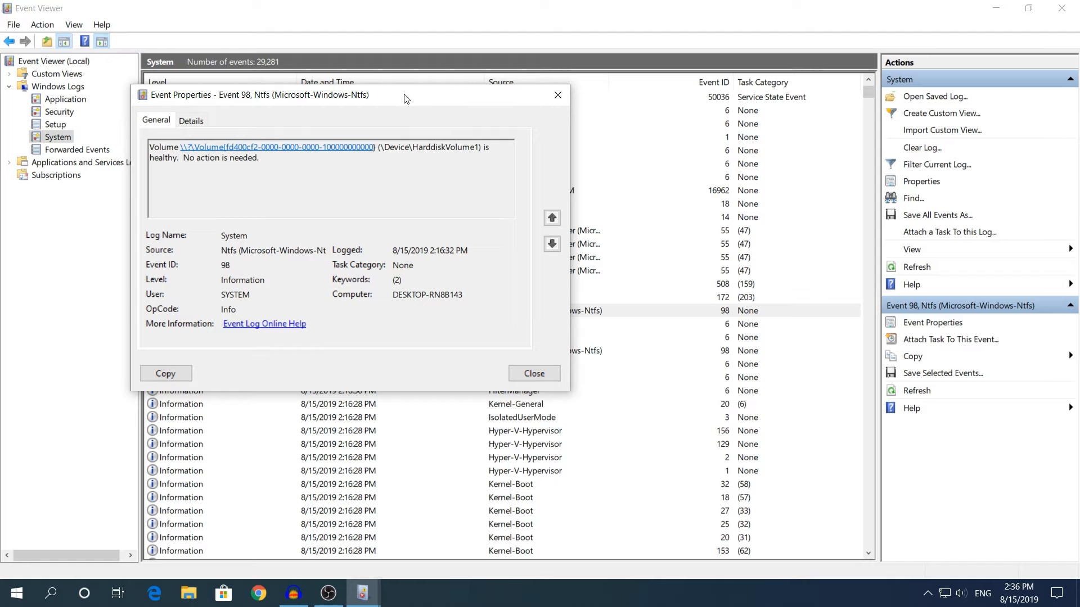
{"action": "mouse_move", "coordinate": [557, 95]}
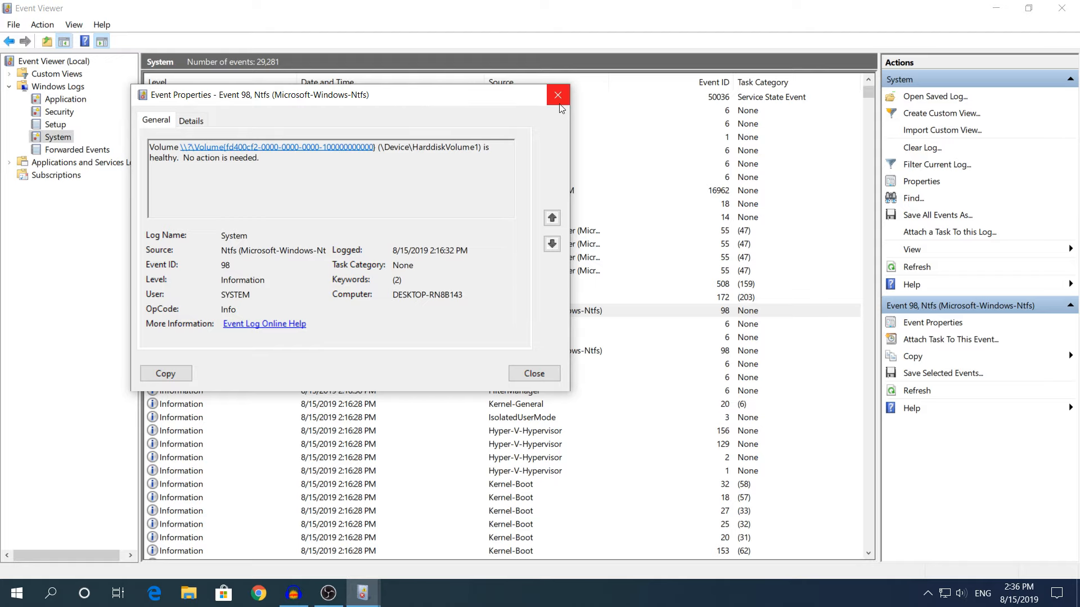
{"action": "left_click", "coordinate": [558, 95]}
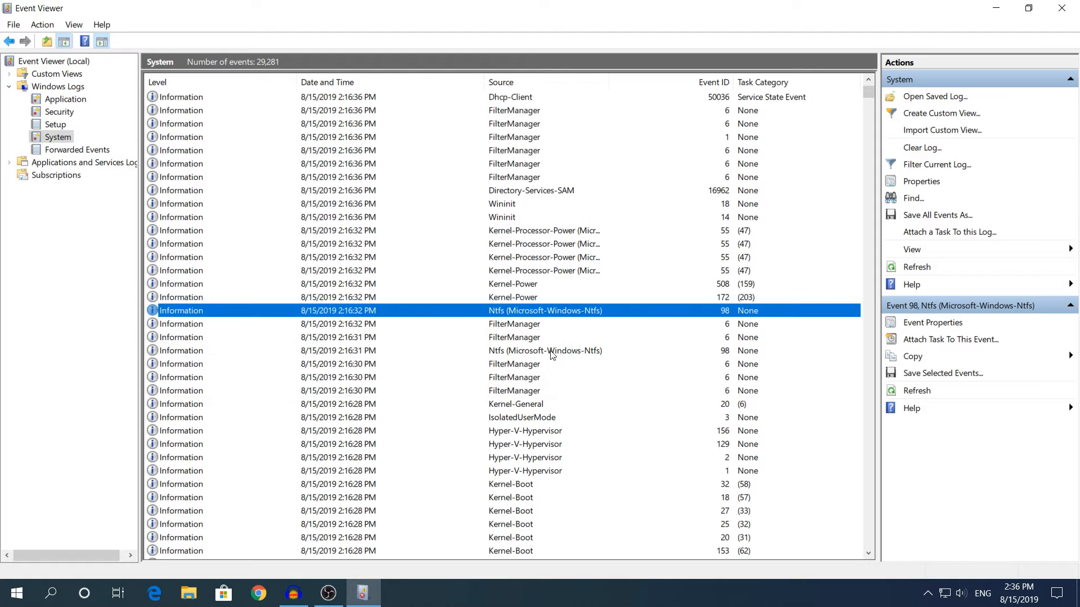
{"action": "double_click", "coordinate": [544, 310]}
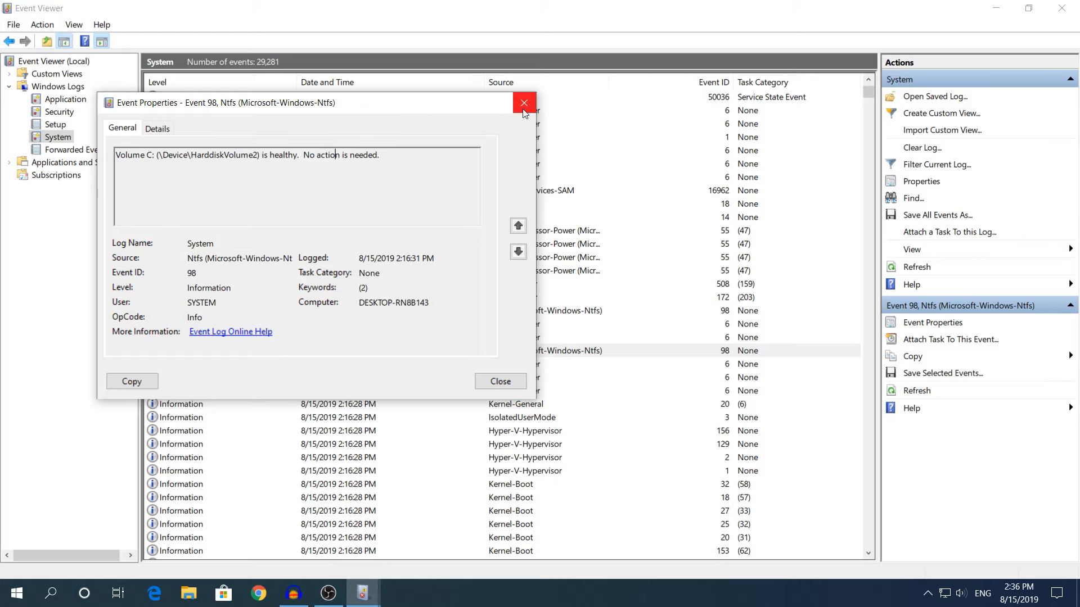
{"action": "left_click", "coordinate": [524, 102]}
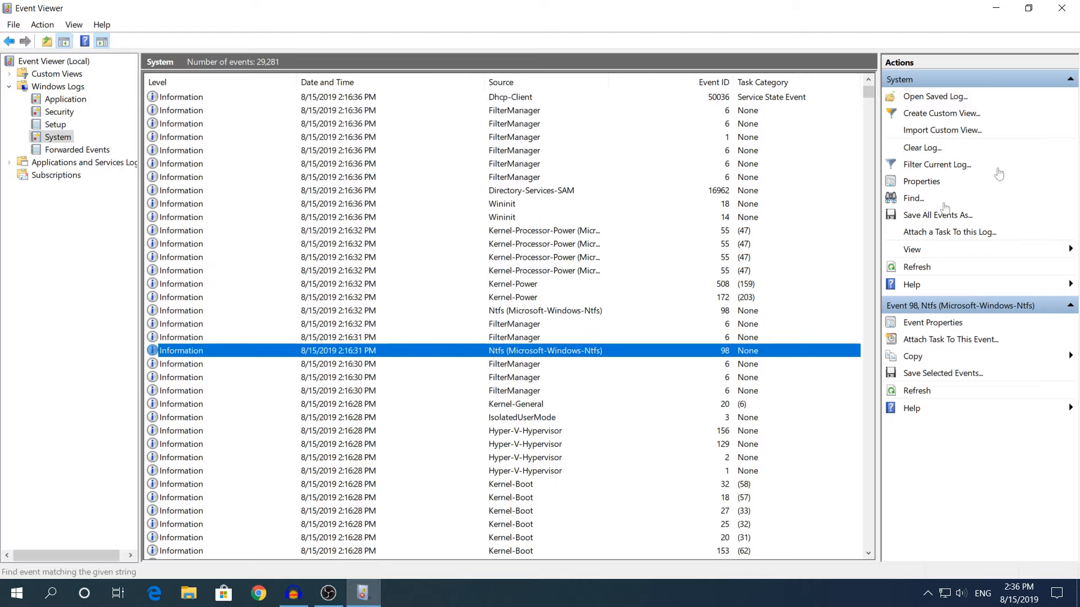